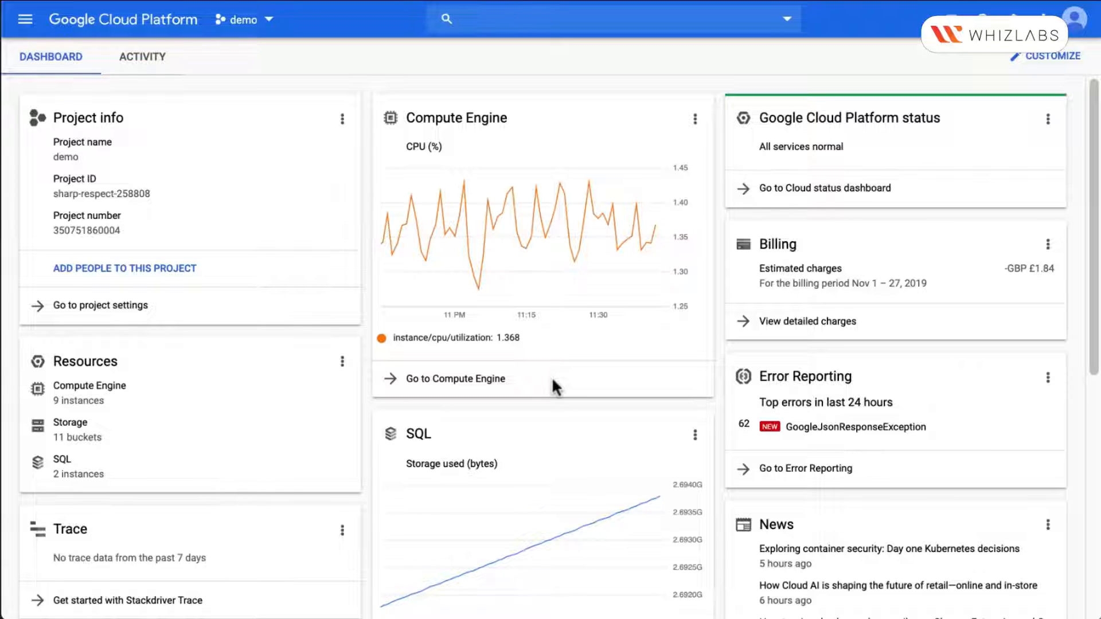
mouse_move(559, 242)
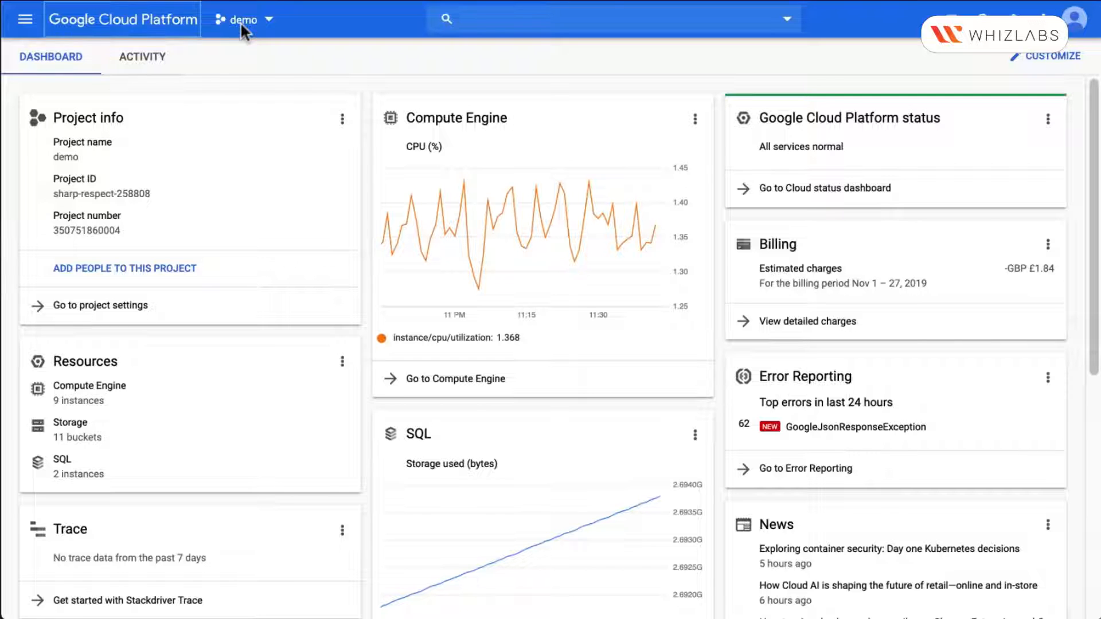
Step: Run 'gcloud components update' and 'gcloud components install datalab' in Cloud Shell
left_click(242, 19)
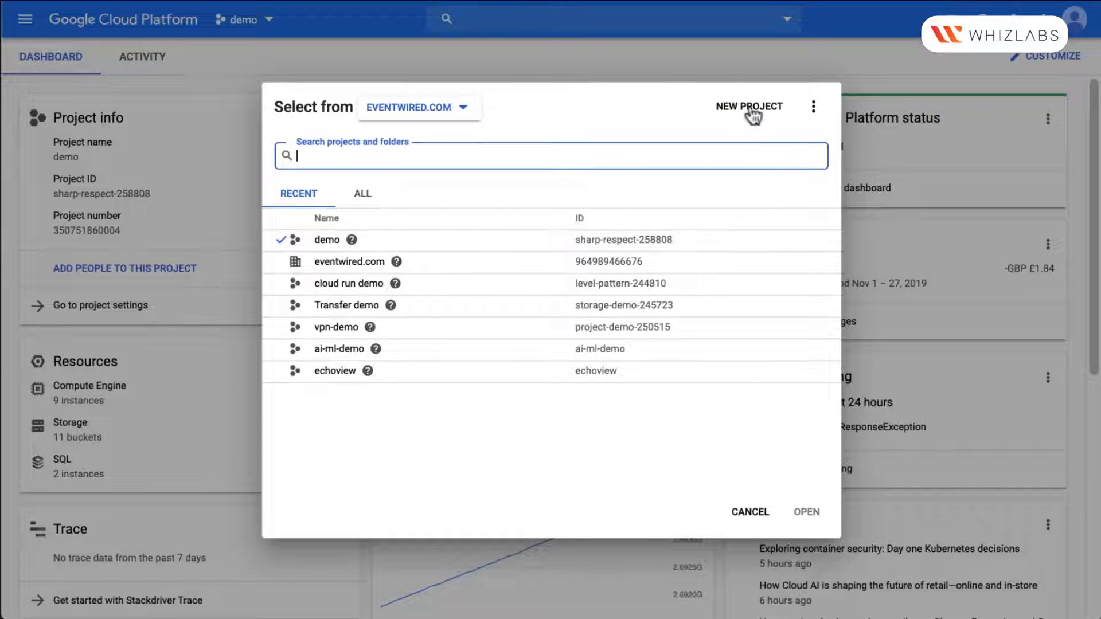
mouse_move(326, 239)
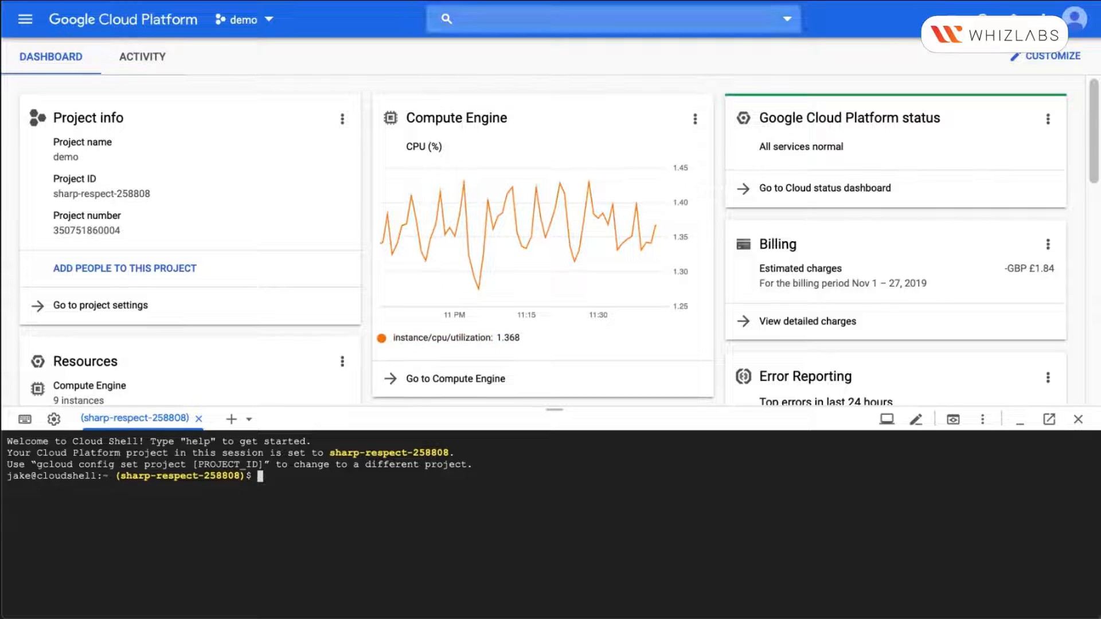
mouse_move(419, 499)
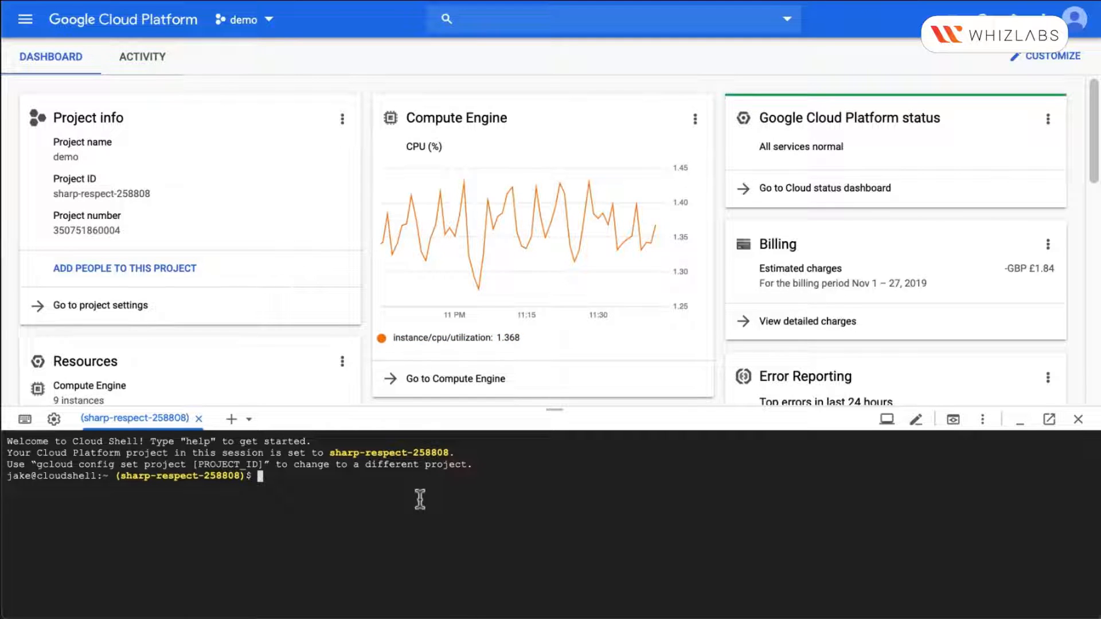
type("gcloud components update")
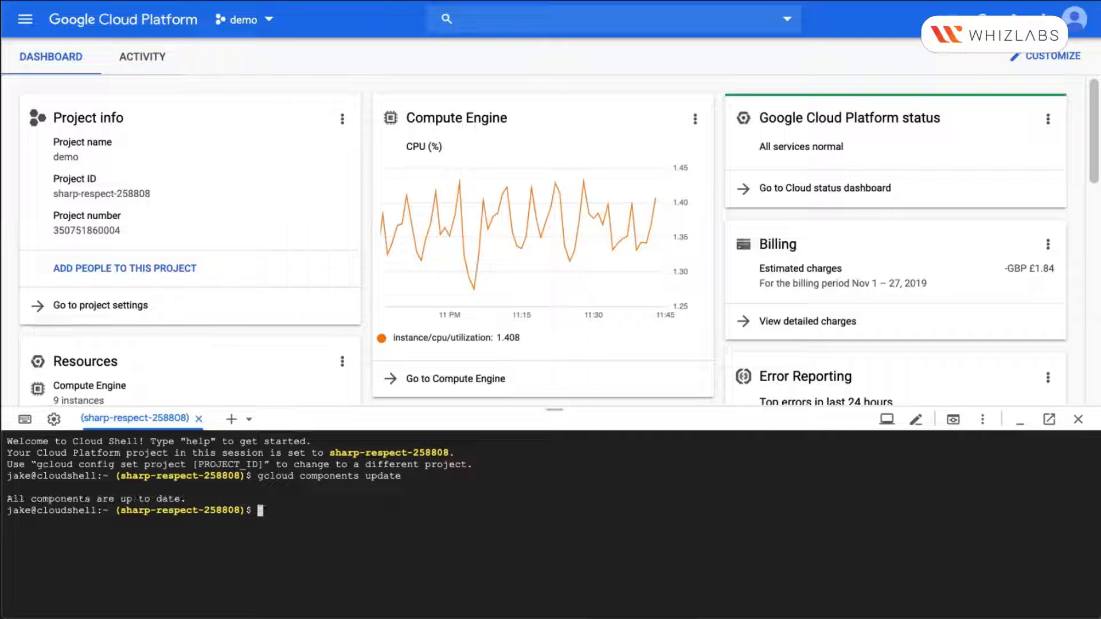
mouse_move(420, 501)
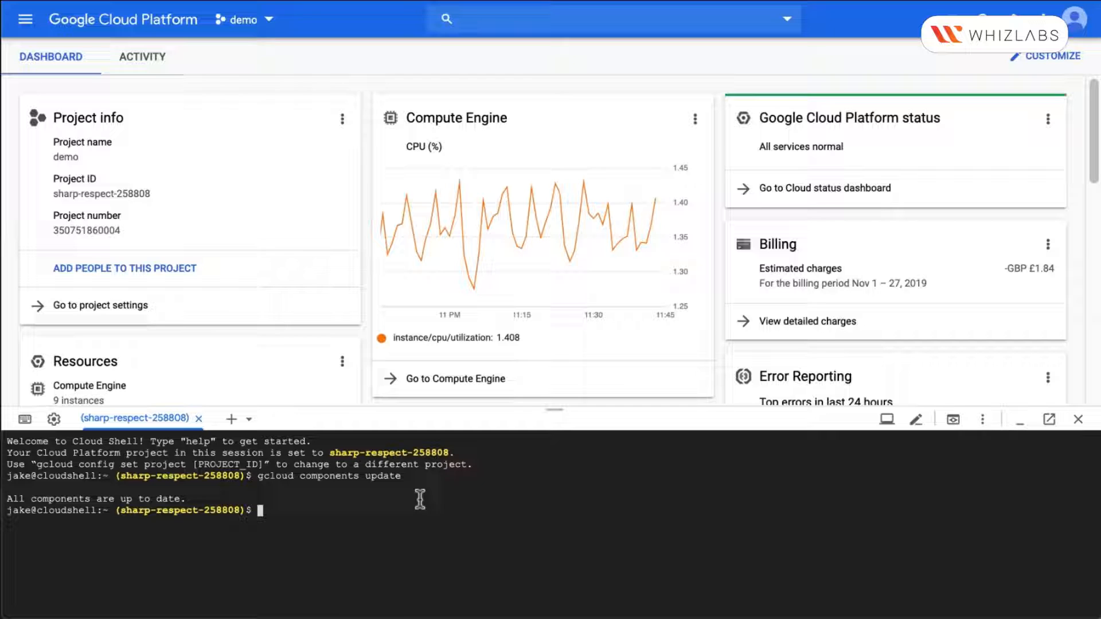
mouse_move(522, 482)
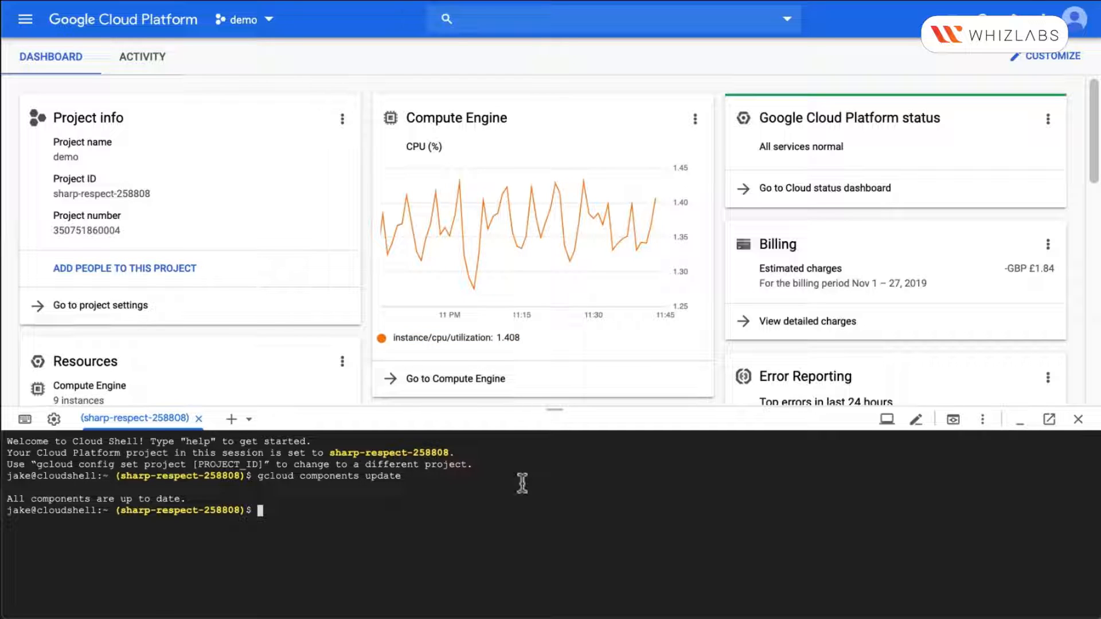
mouse_move(527, 493)
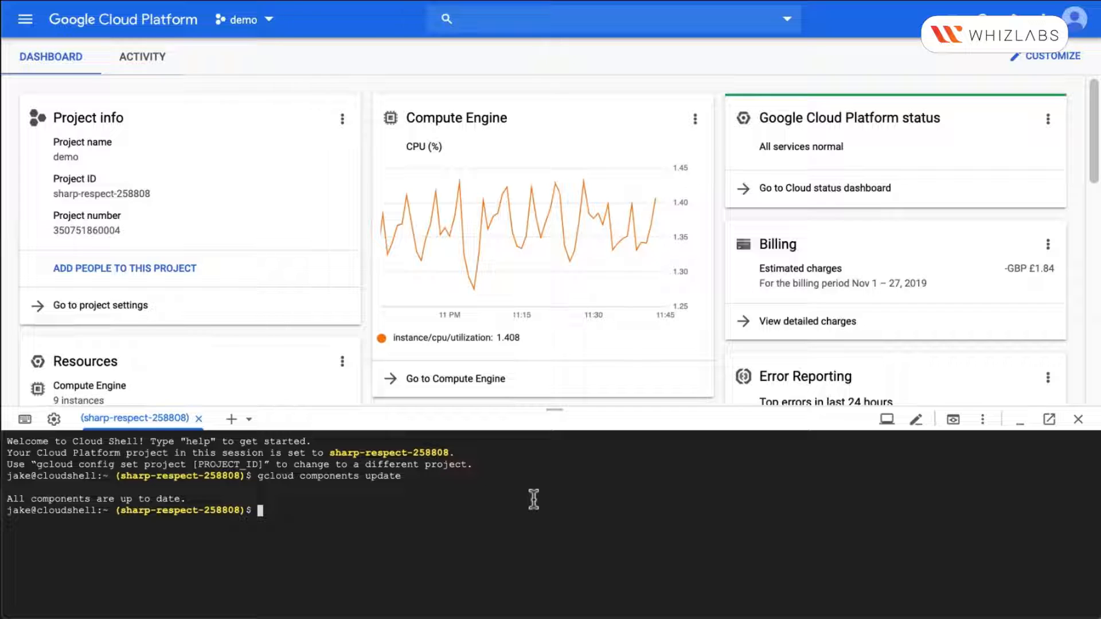
type("gcloud components install datalab")
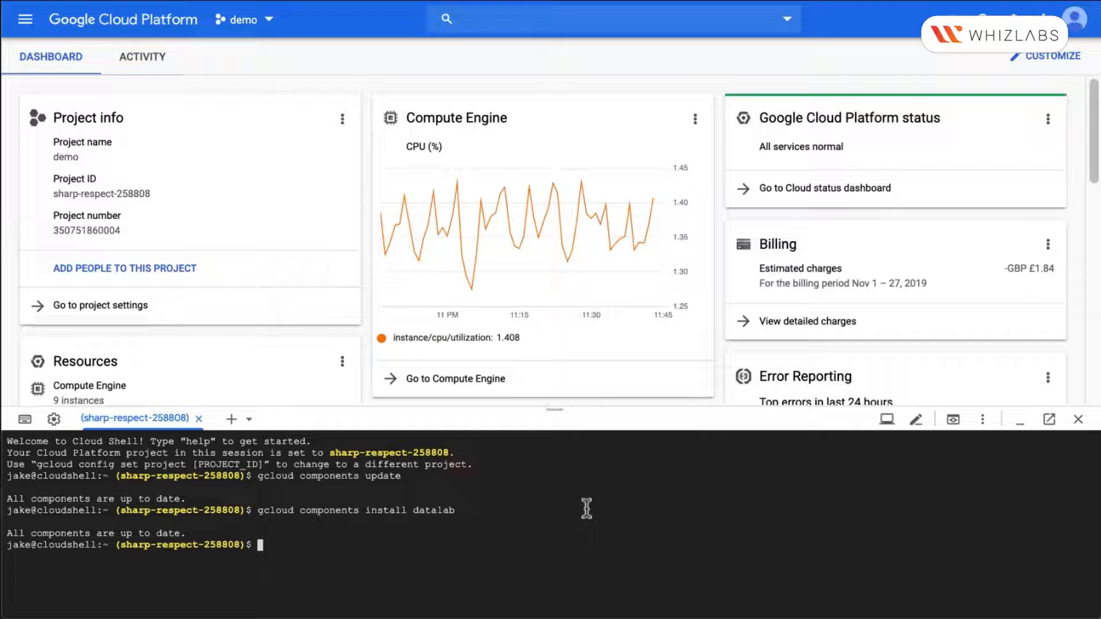
Step: Run 'datalab create datalab-demo' and submit zone 7 at the zone prompt
type("d")
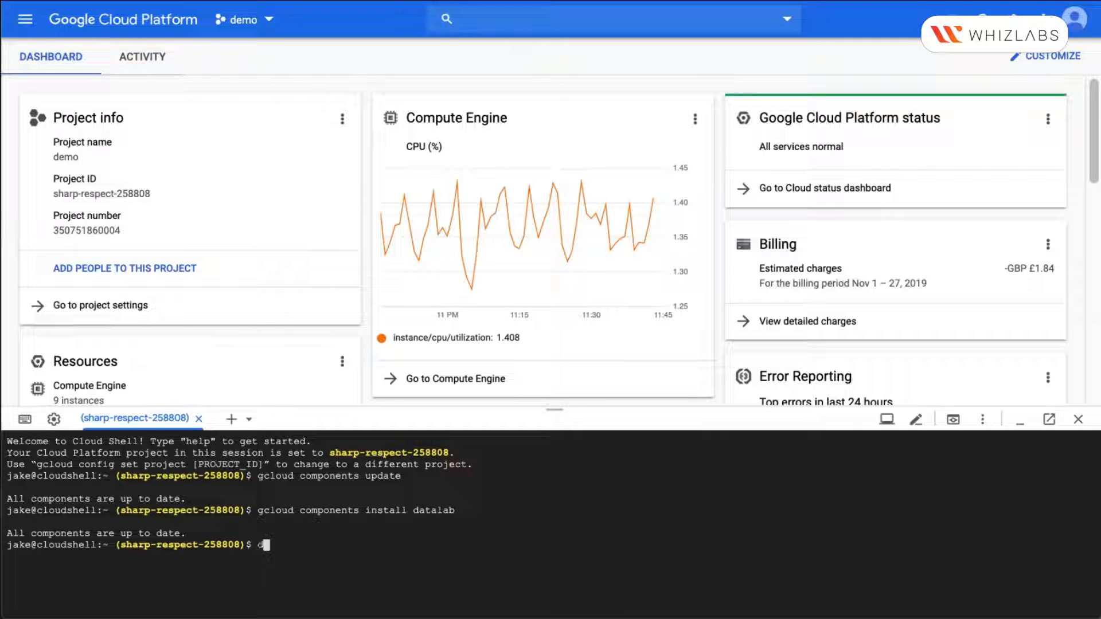
type("datalab")
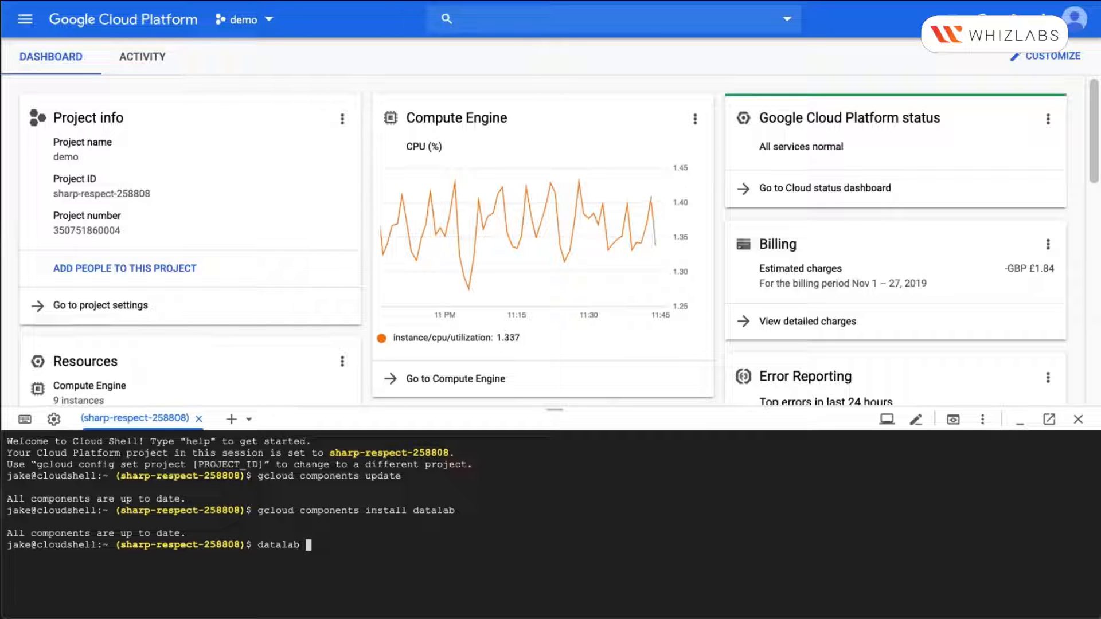
type("create")
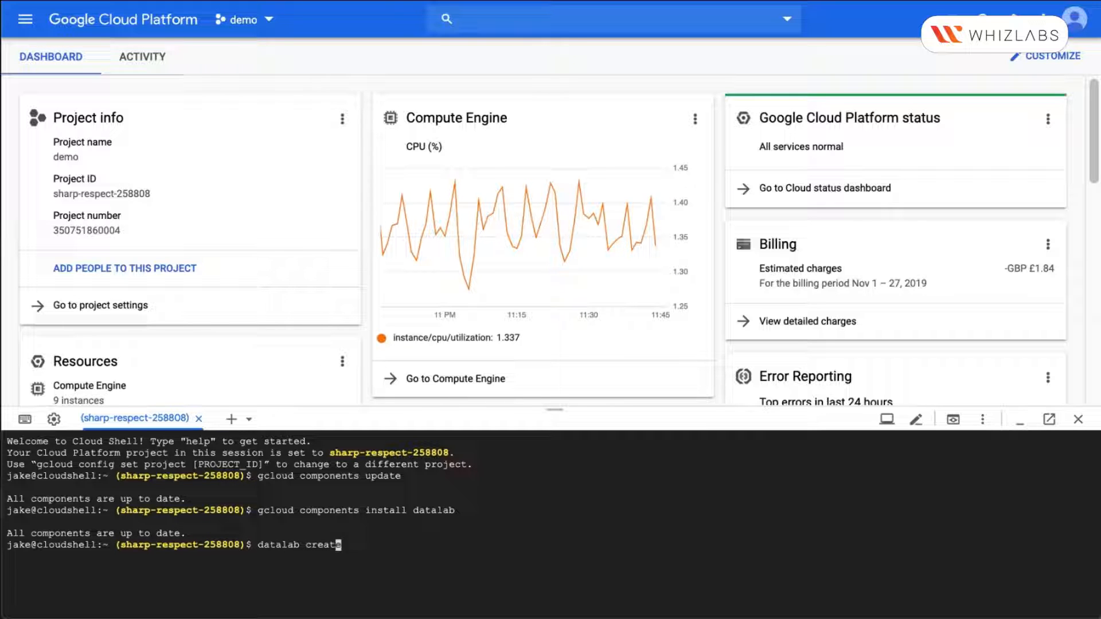
type("datalab")
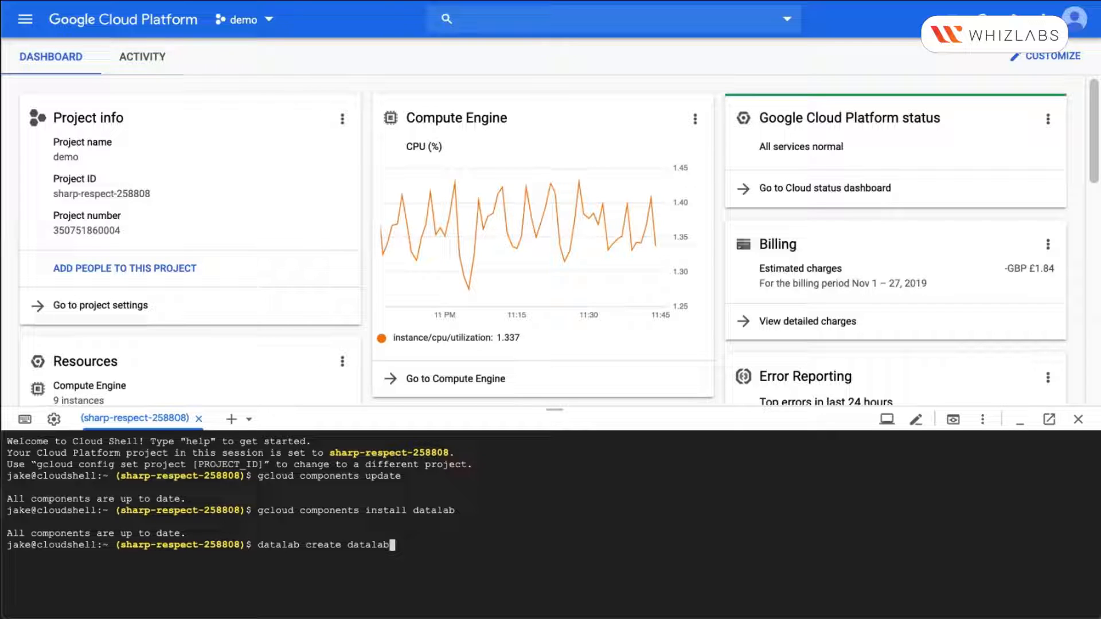
type("-demo")
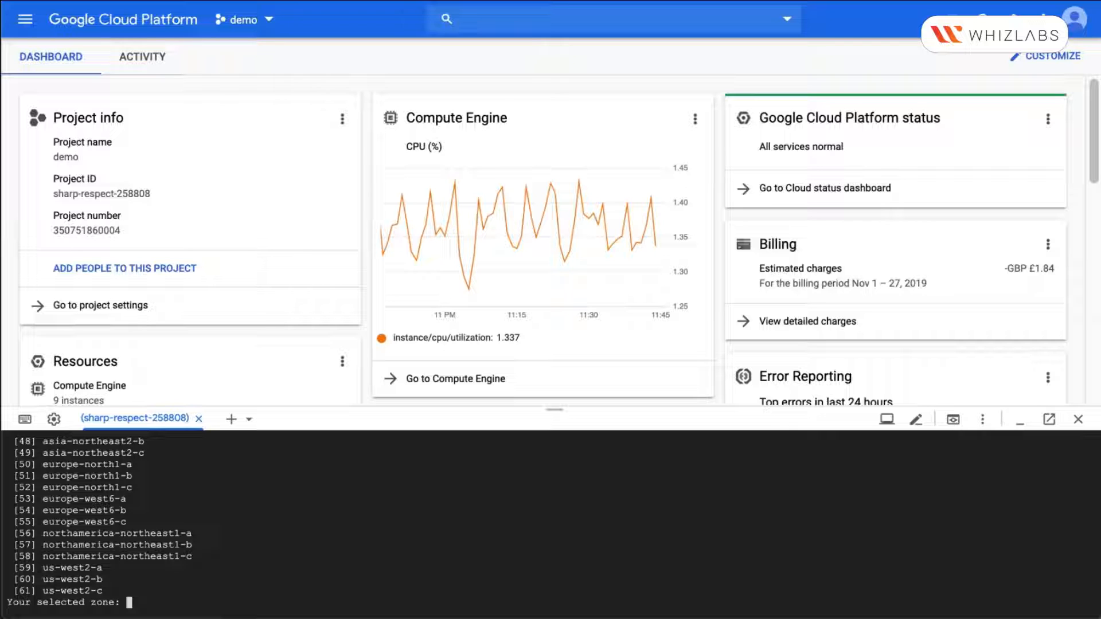
mouse_move(489, 499)
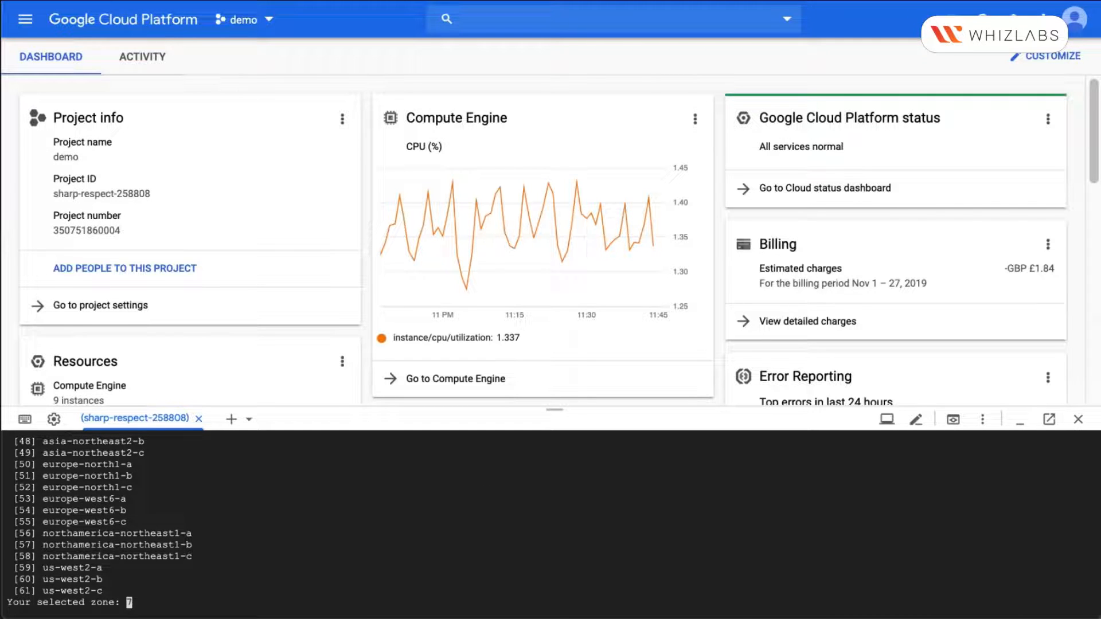
key("enter")
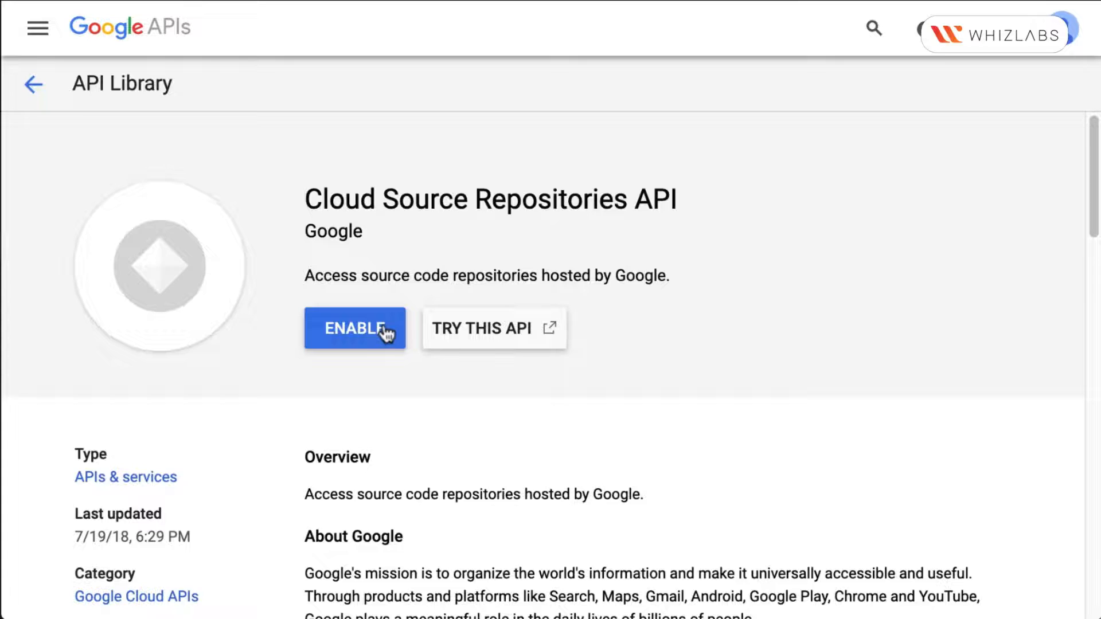
Step: Enable the Cloud Source Repositories API from its API Library page
left_click(355, 328)
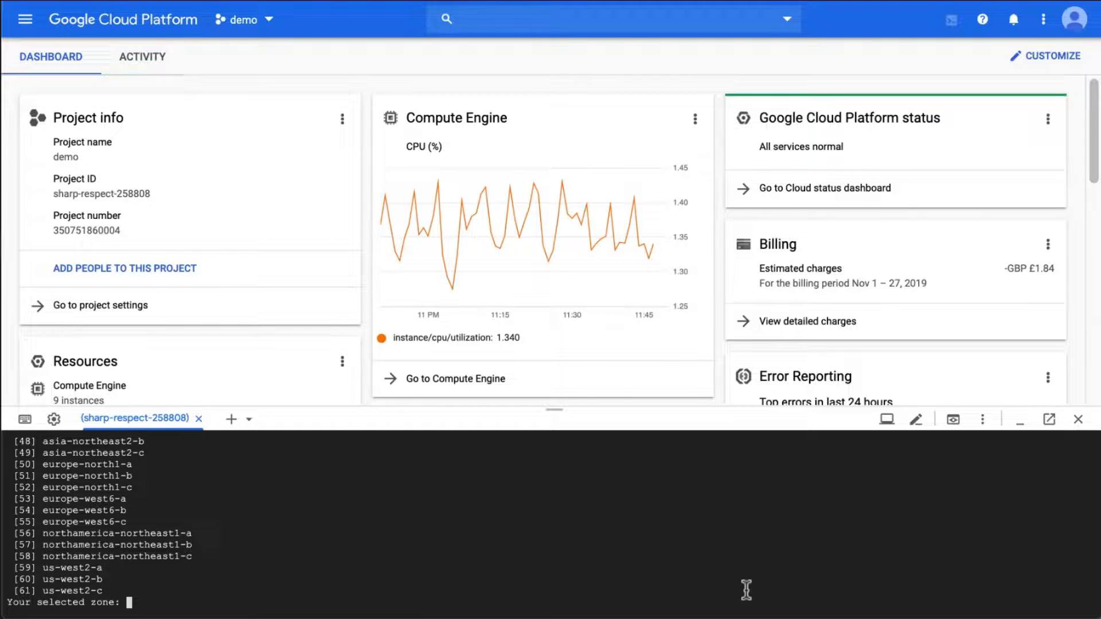
Step: Enter zone 7 and answer y so datalab-demo is created and its SSH keys generated
type("7")
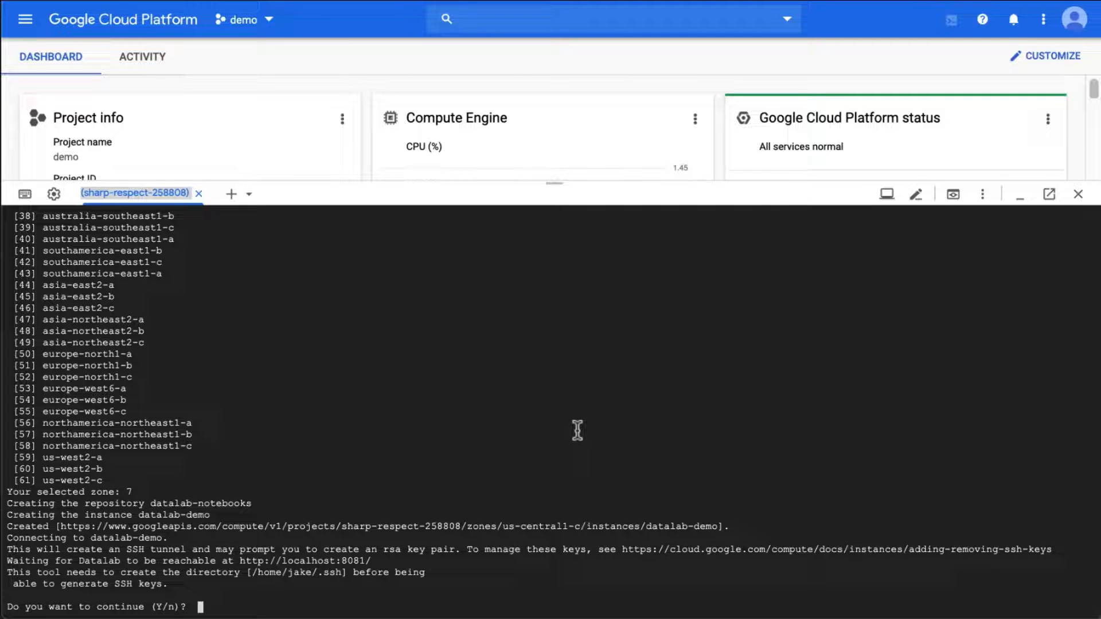
type("y")
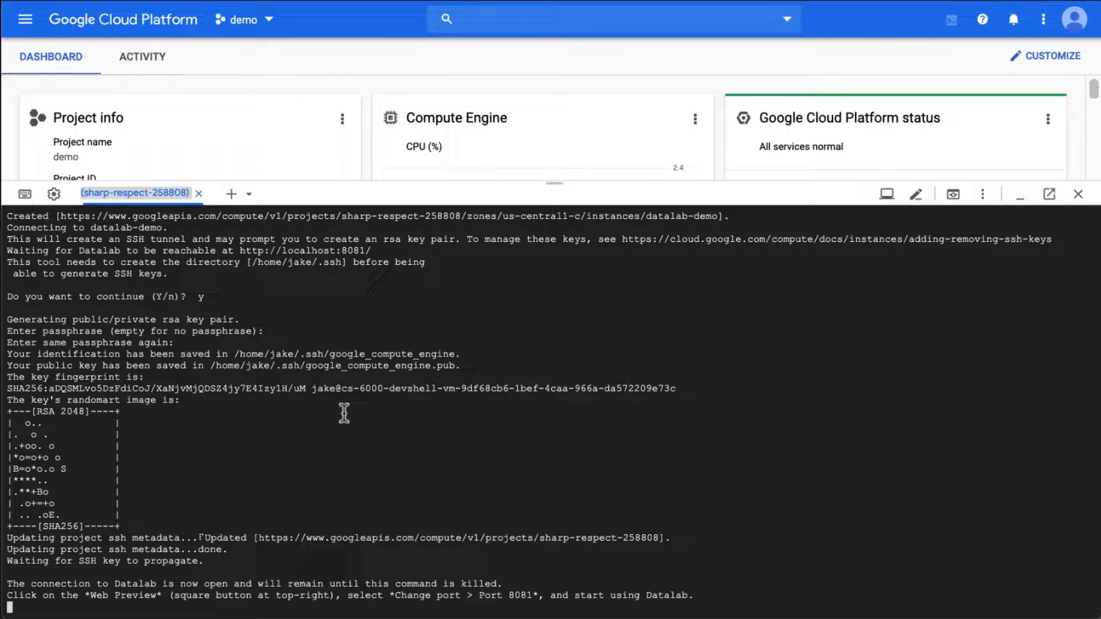
mouse_move(204, 555)
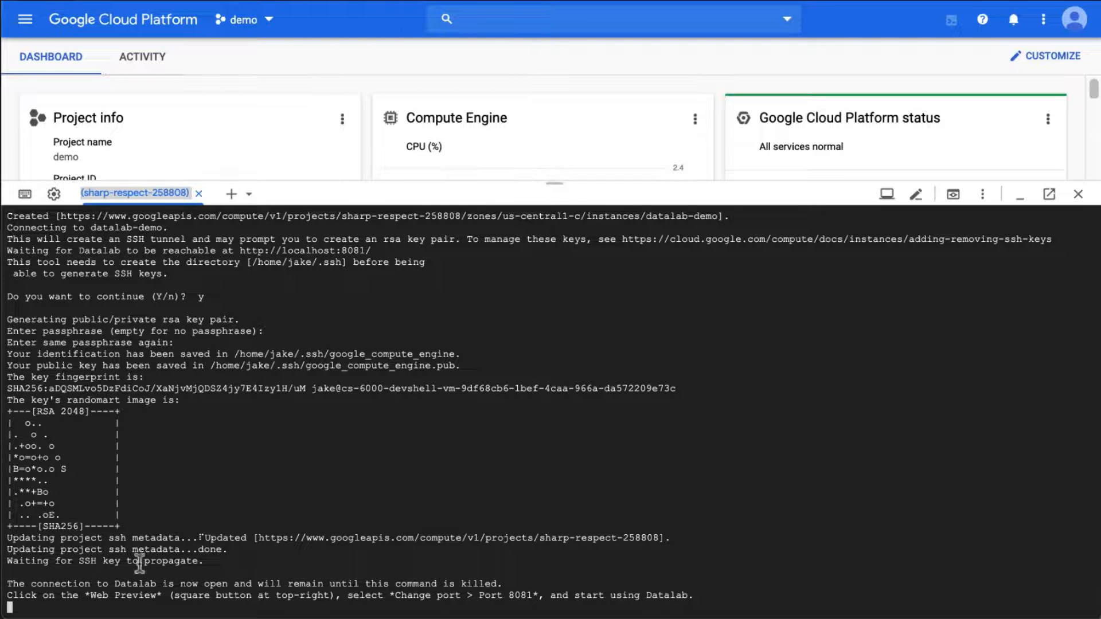
mouse_move(229, 568)
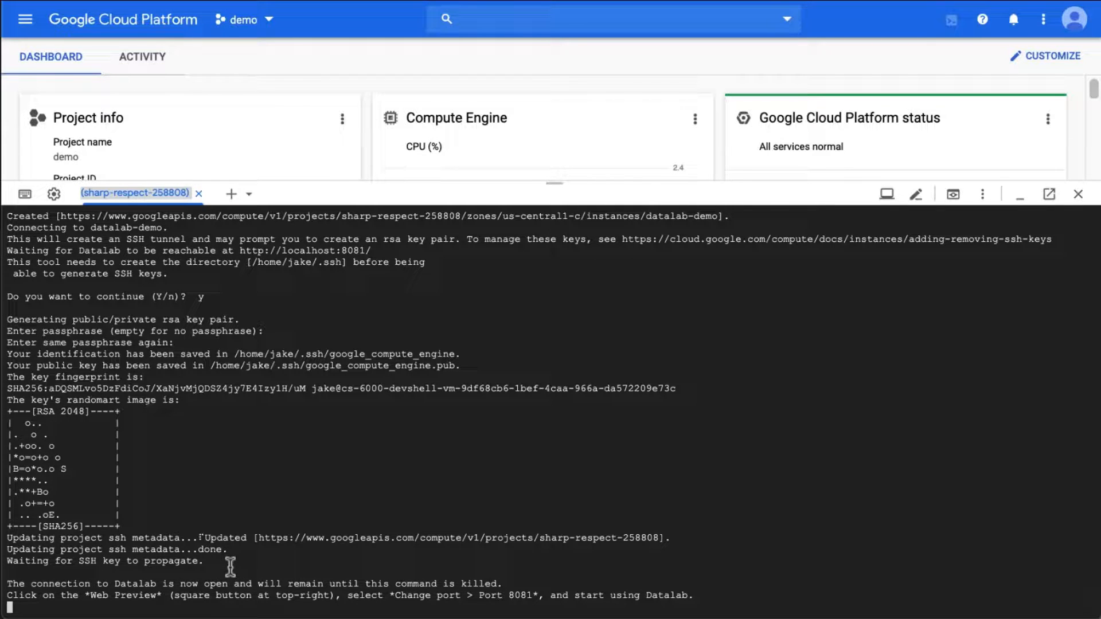
mouse_move(53, 581)
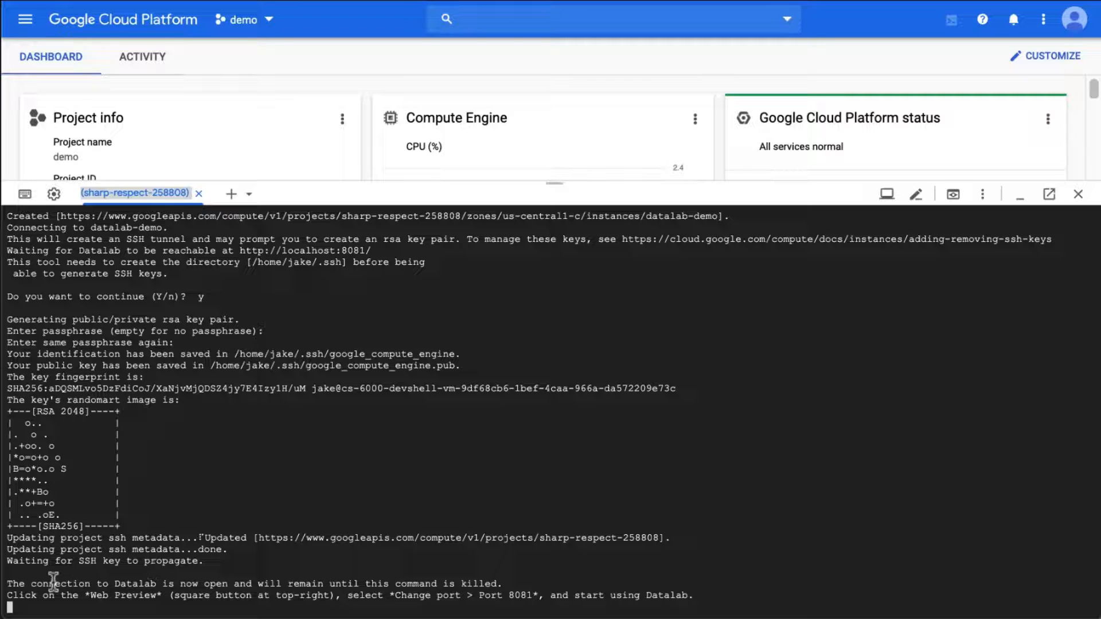
mouse_move(221, 583)
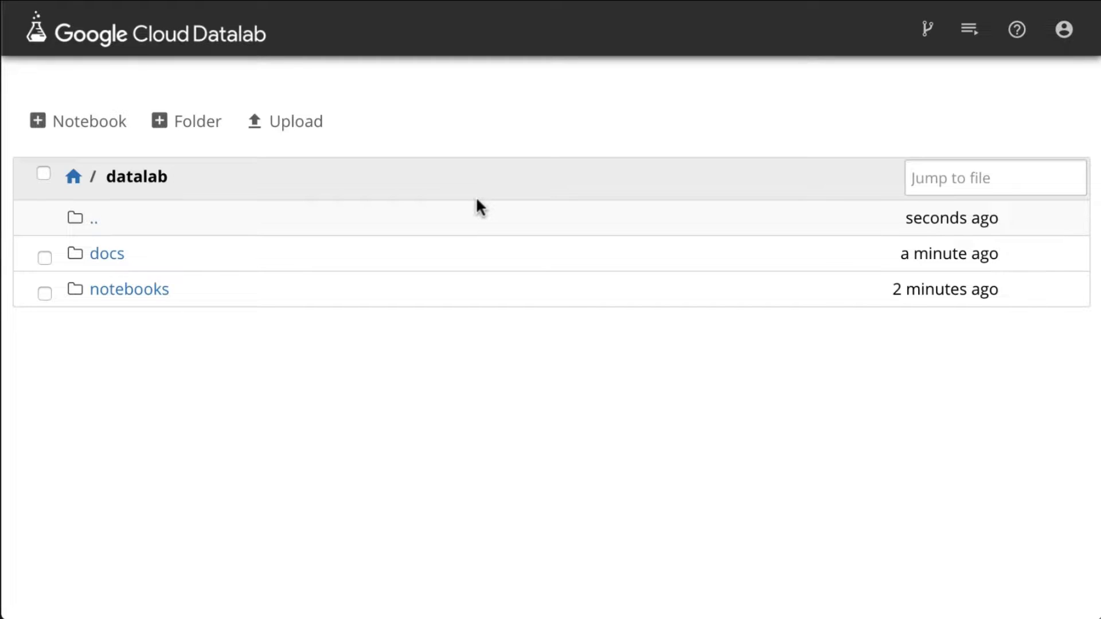
mouse_move(207, 344)
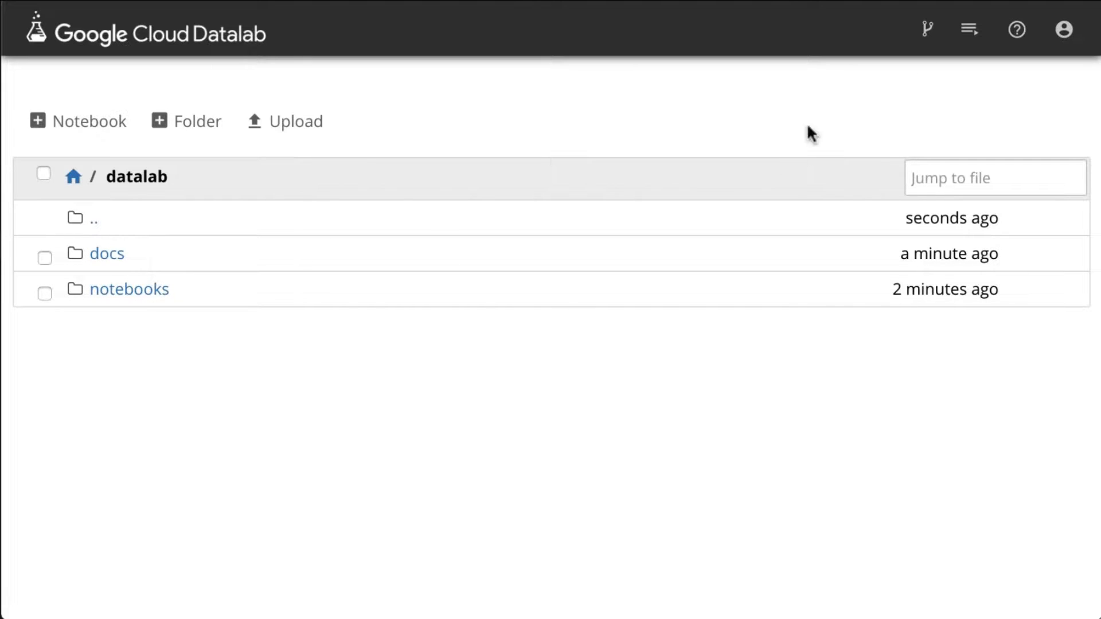
Step: Browse into docs, then samples, and return to the docs folder via the breadcrumb
left_click(106, 253)
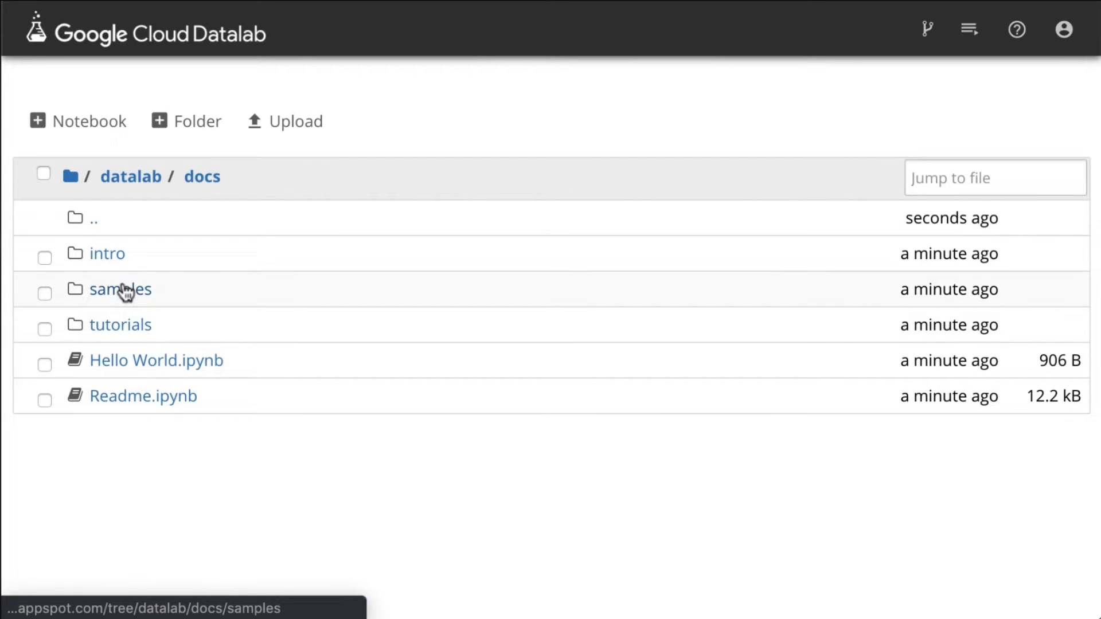
left_click(121, 289)
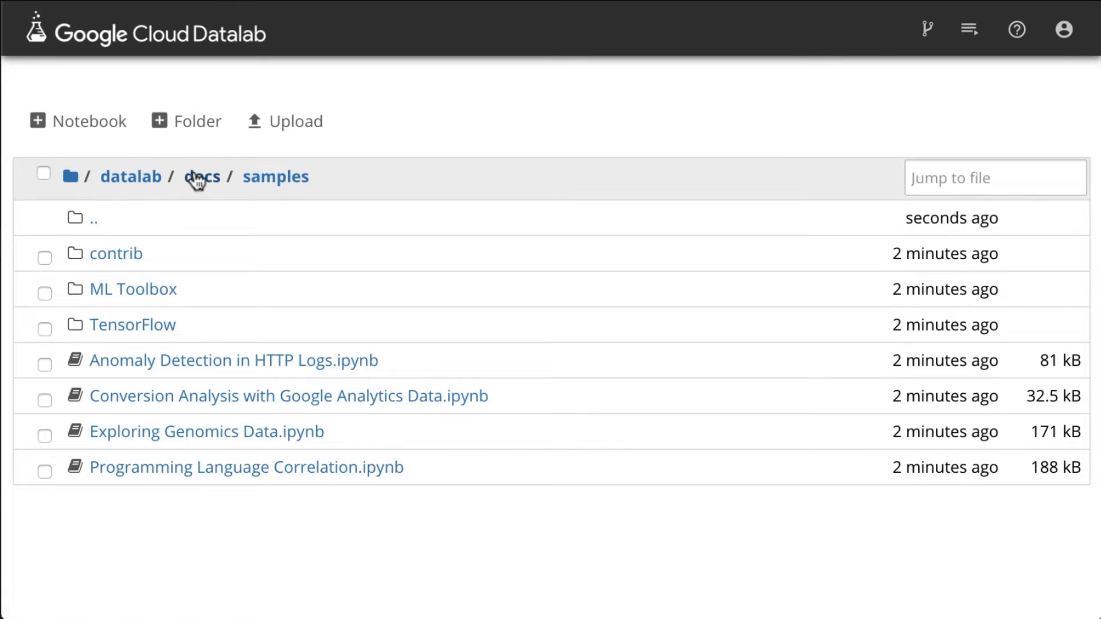
left_click(201, 176)
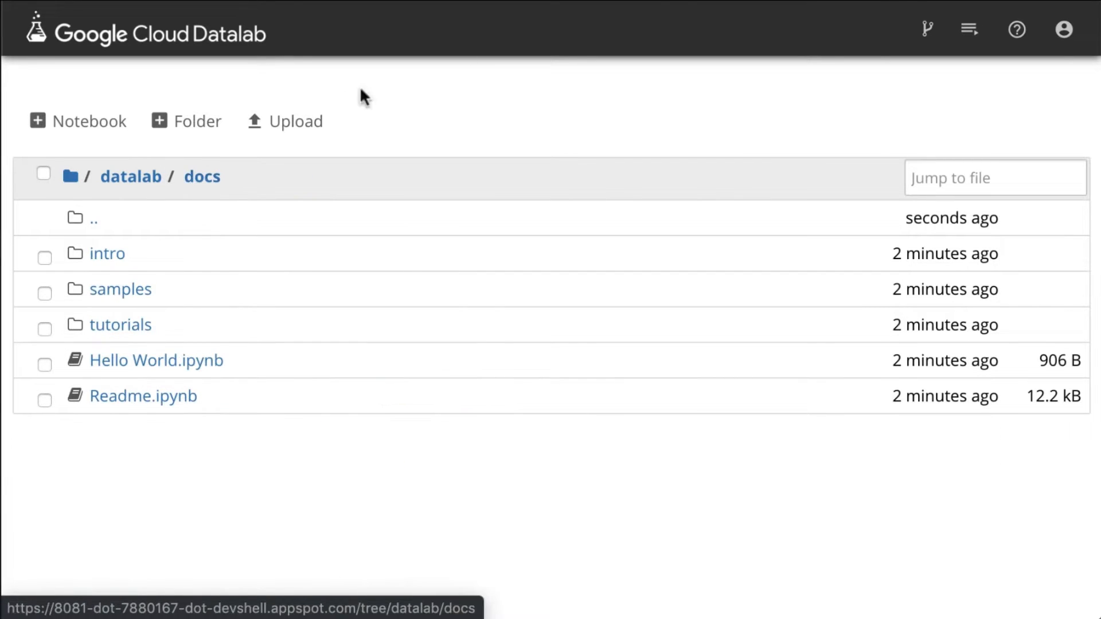
mouse_move(523, 10)
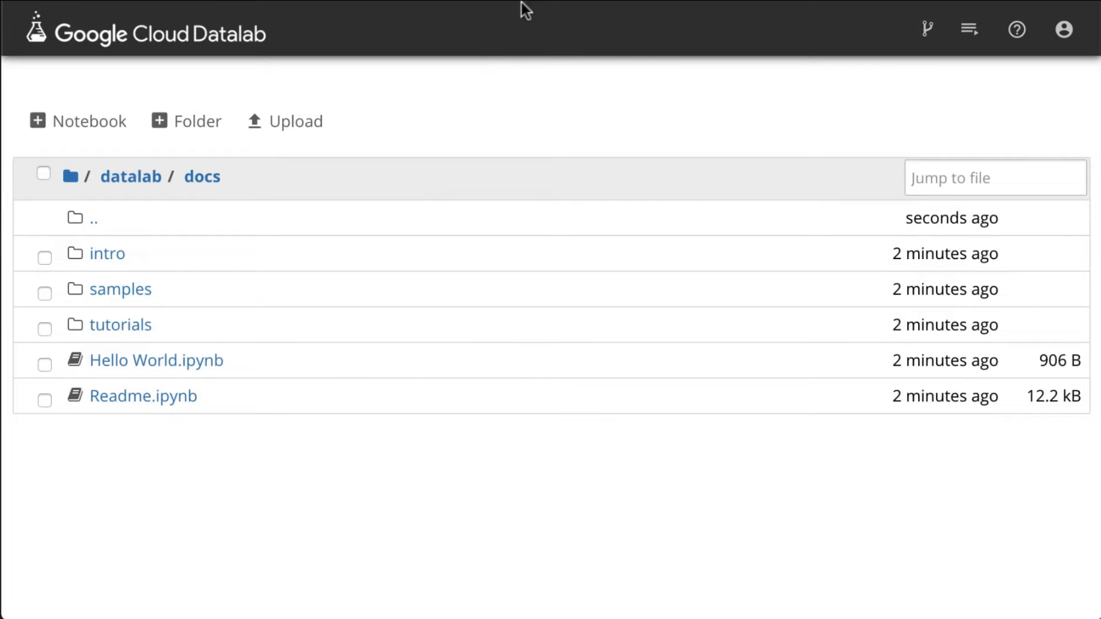